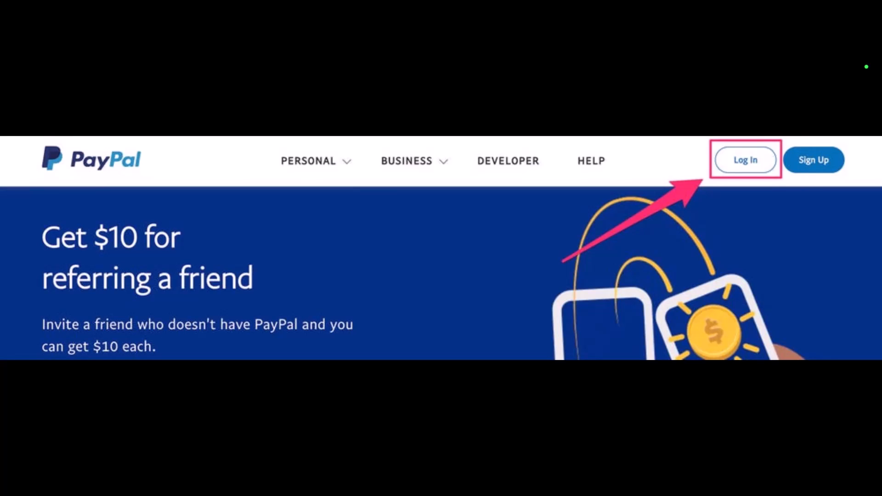
# Log in to PayPal and reach the Account settings where 'Close your account' is listed
pyautogui.click(746, 160)
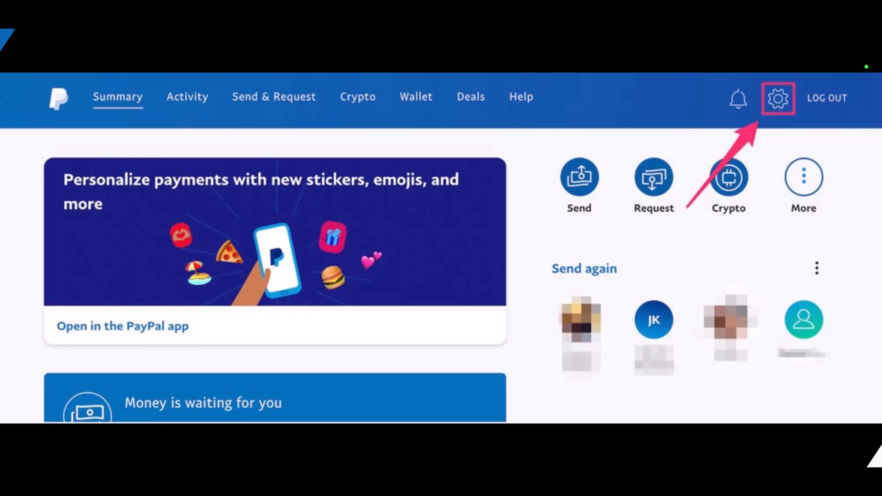
pyautogui.click(778, 98)
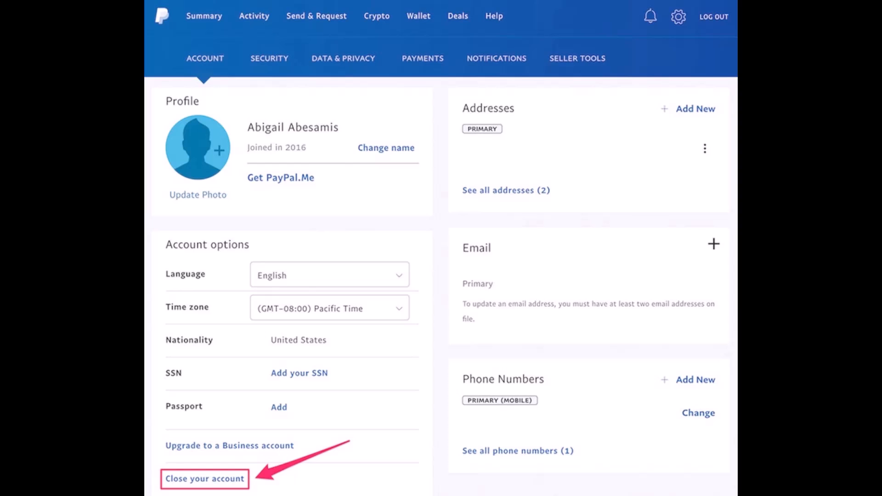